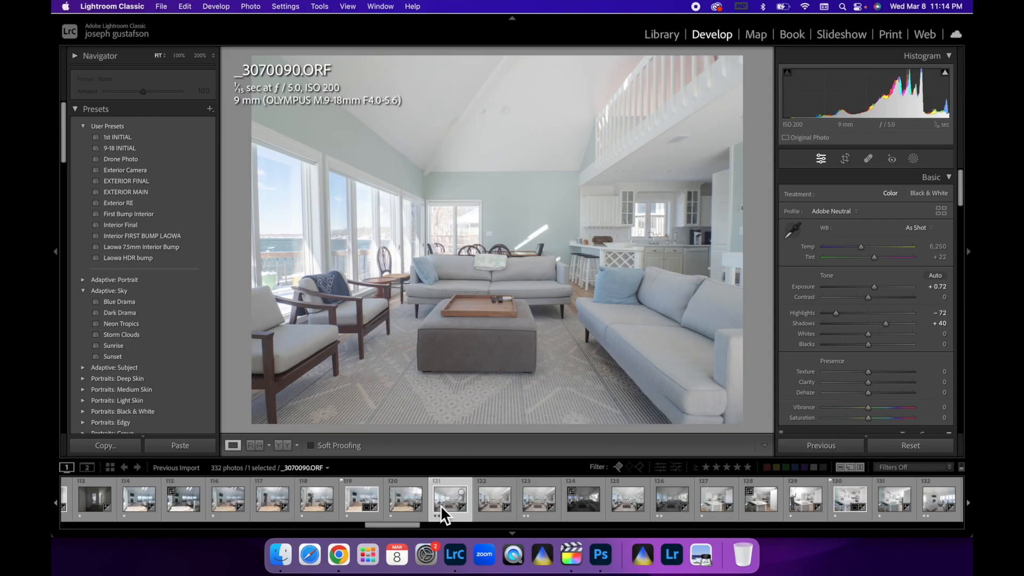
pyautogui.moveTo(449, 498)
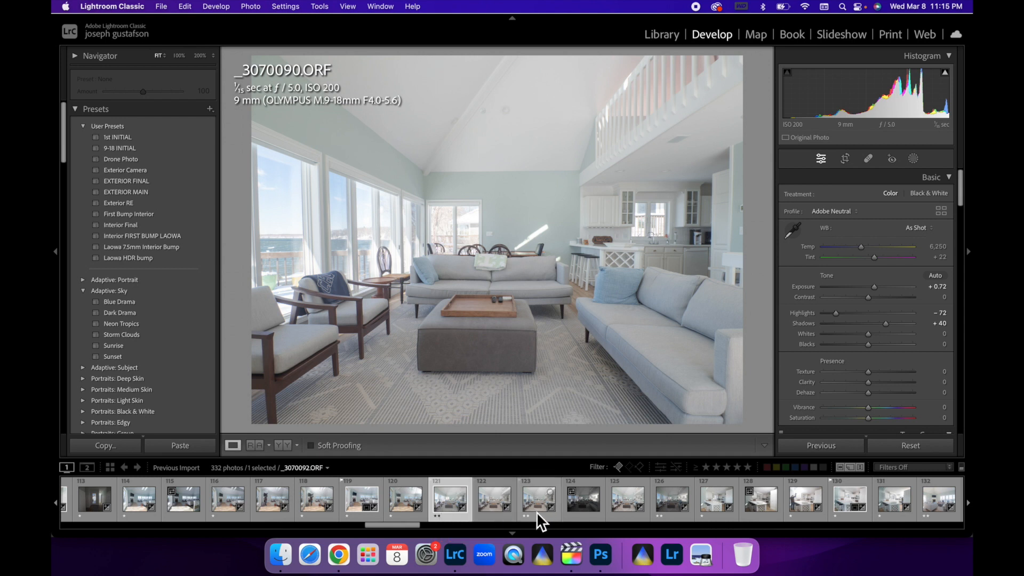
# - Review the living room exposures, including the second shot and the darker third one
pyautogui.click(538, 499)
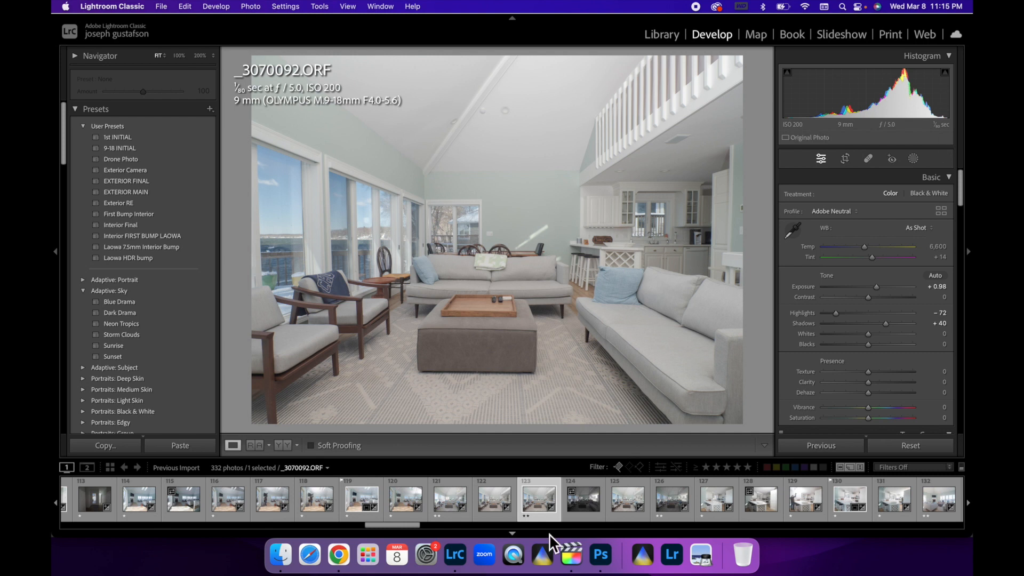
pyautogui.click(449, 498)
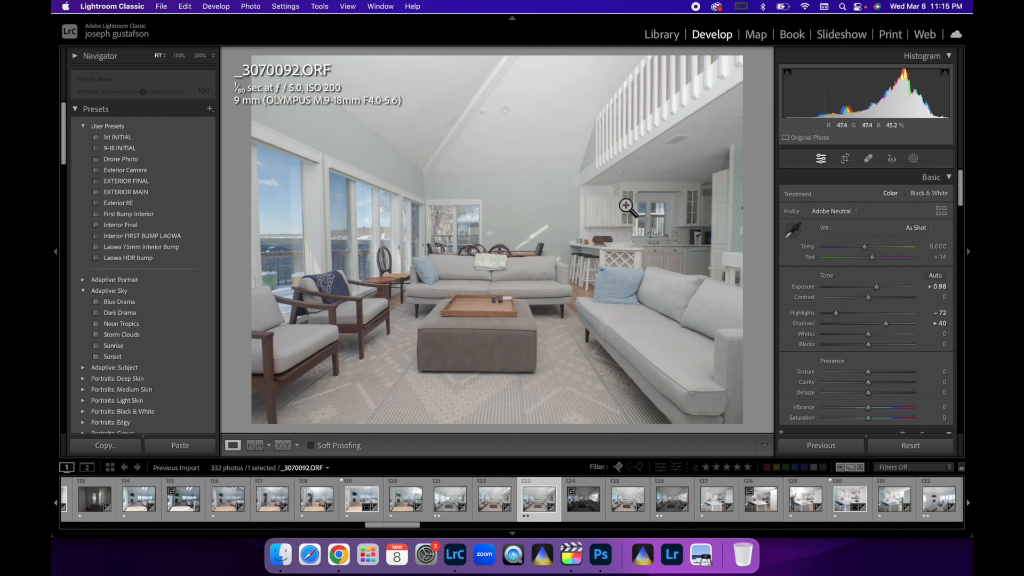
pyautogui.click(449, 499)
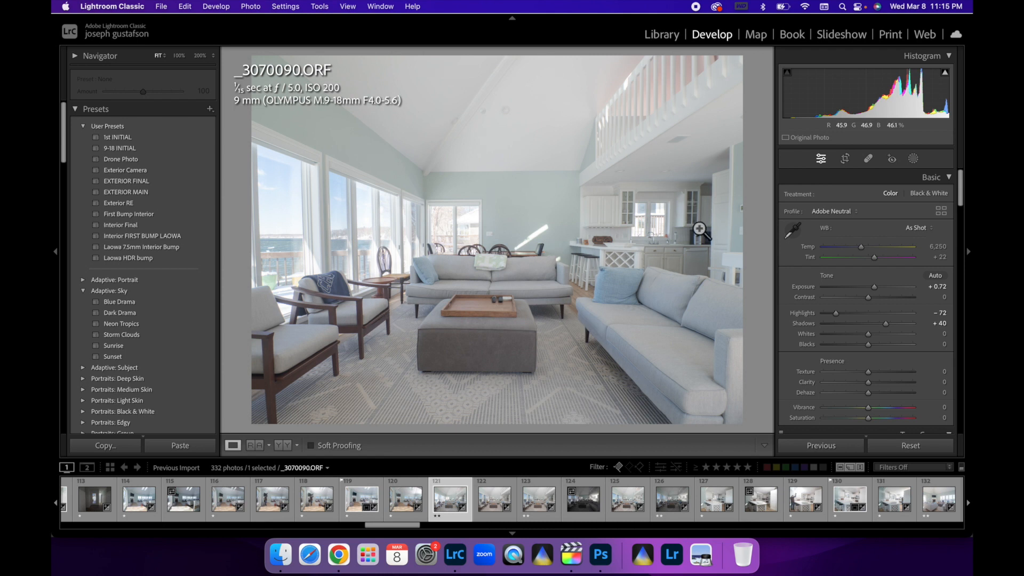
pyautogui.moveTo(485, 244)
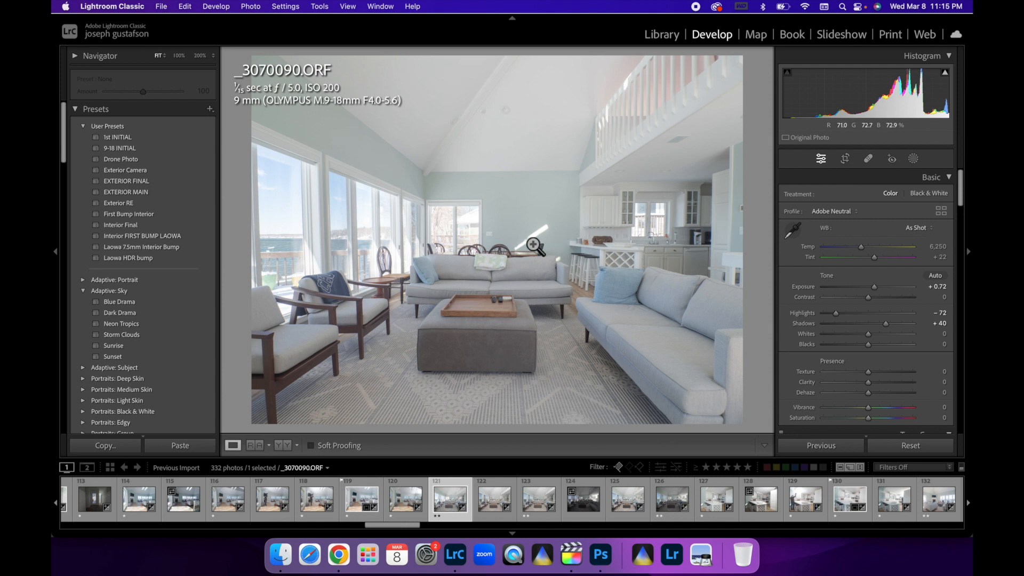
pyautogui.moveTo(674, 254)
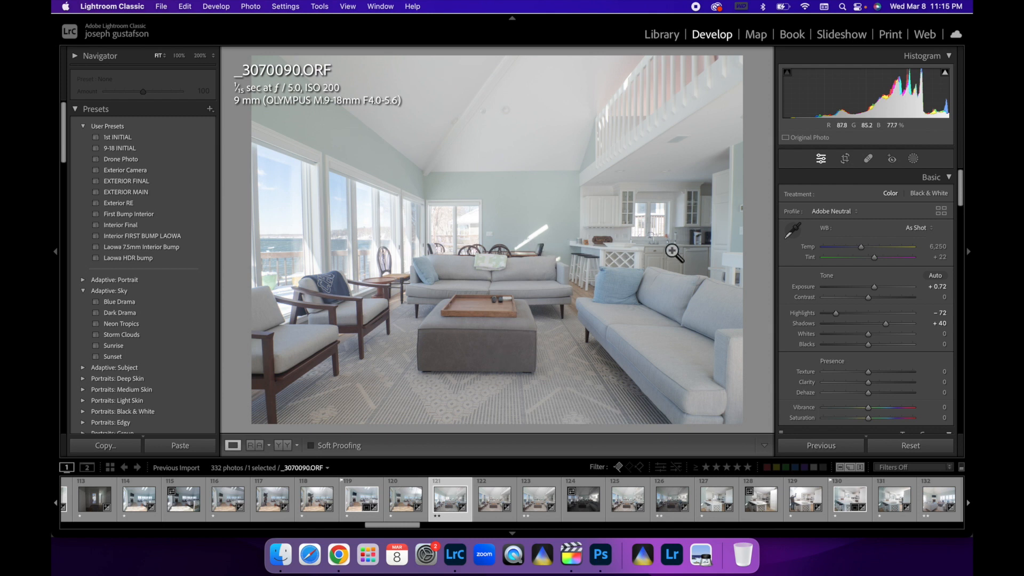
pyautogui.moveTo(661, 292)
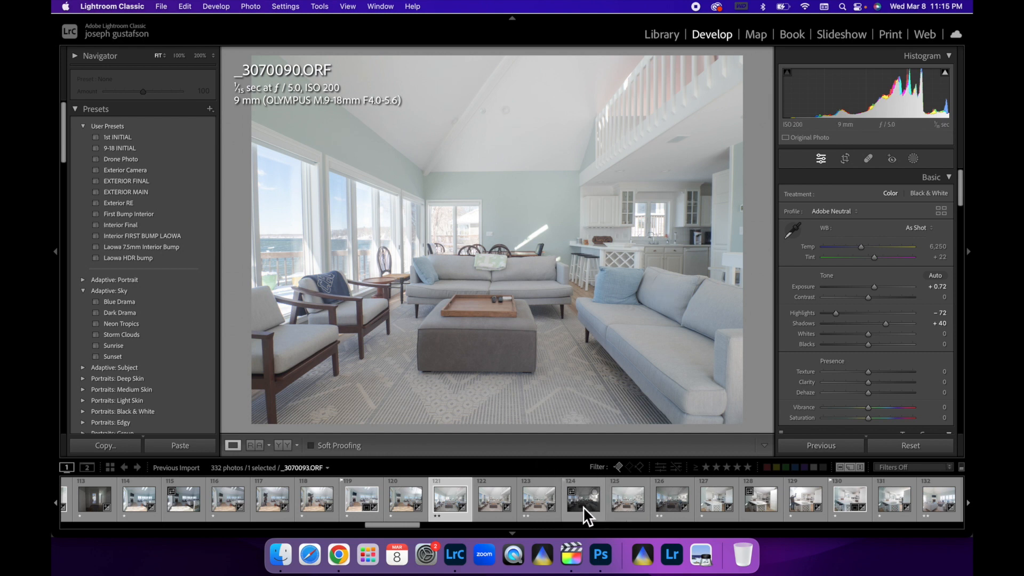
pyautogui.click(671, 499)
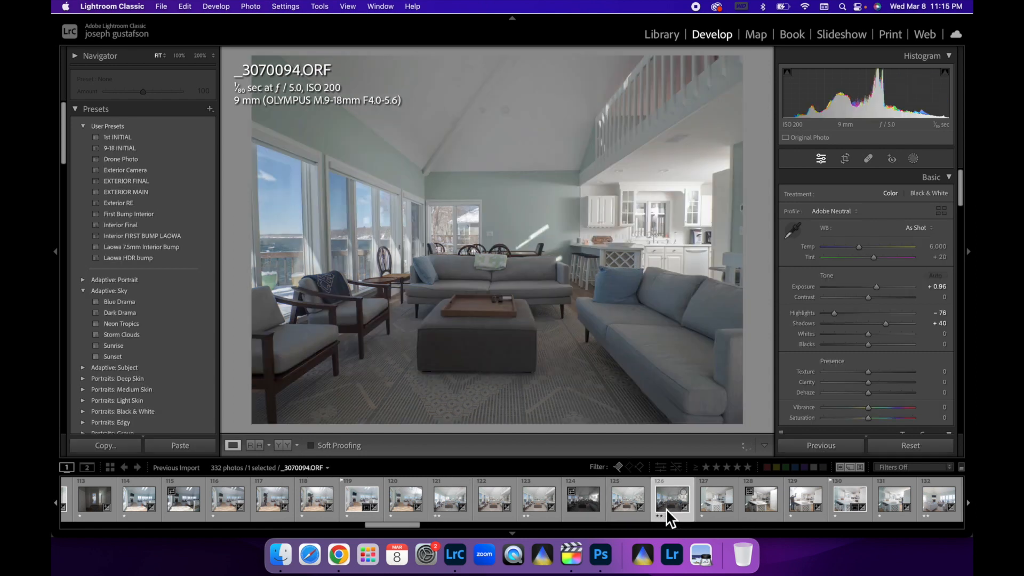
pyautogui.moveTo(717, 245)
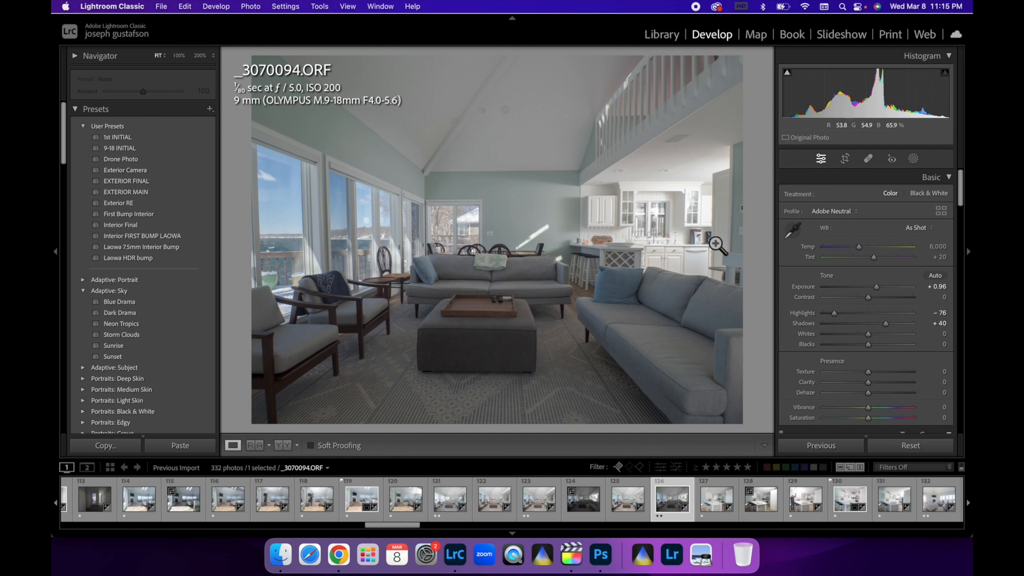
pyautogui.moveTo(704, 218)
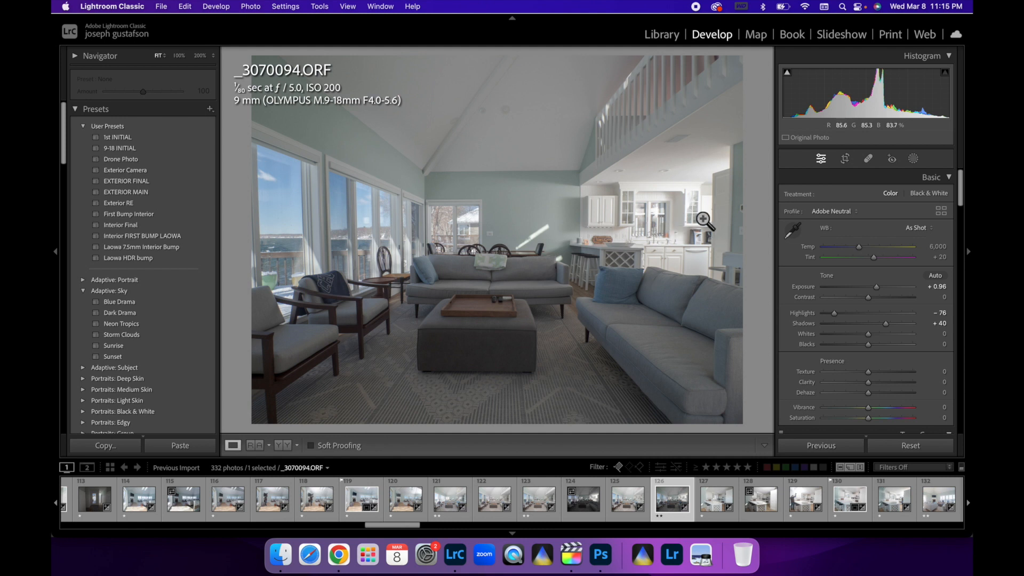
pyautogui.moveTo(646, 228)
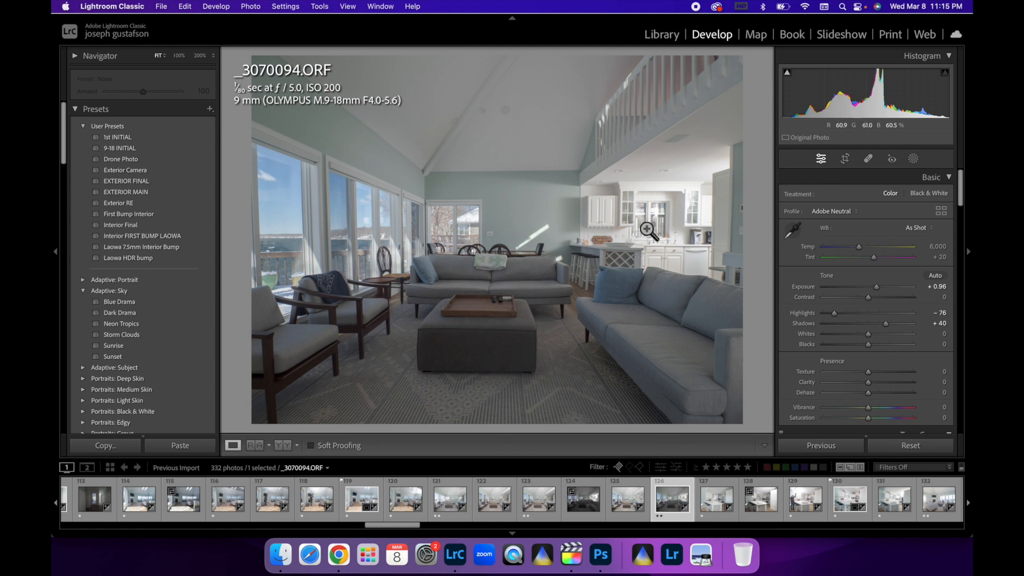
pyautogui.moveTo(669, 295)
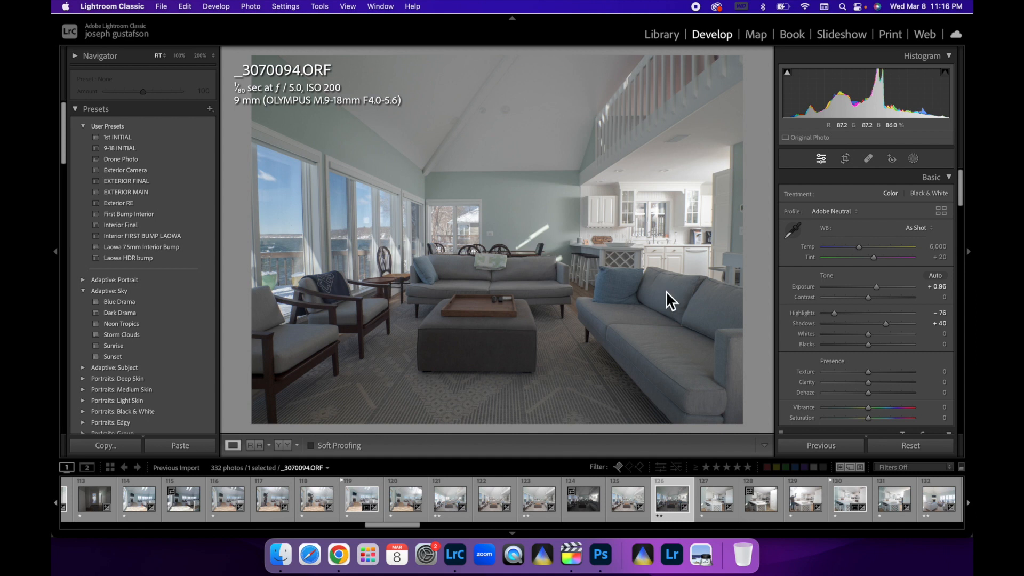
pyautogui.moveTo(678, 192)
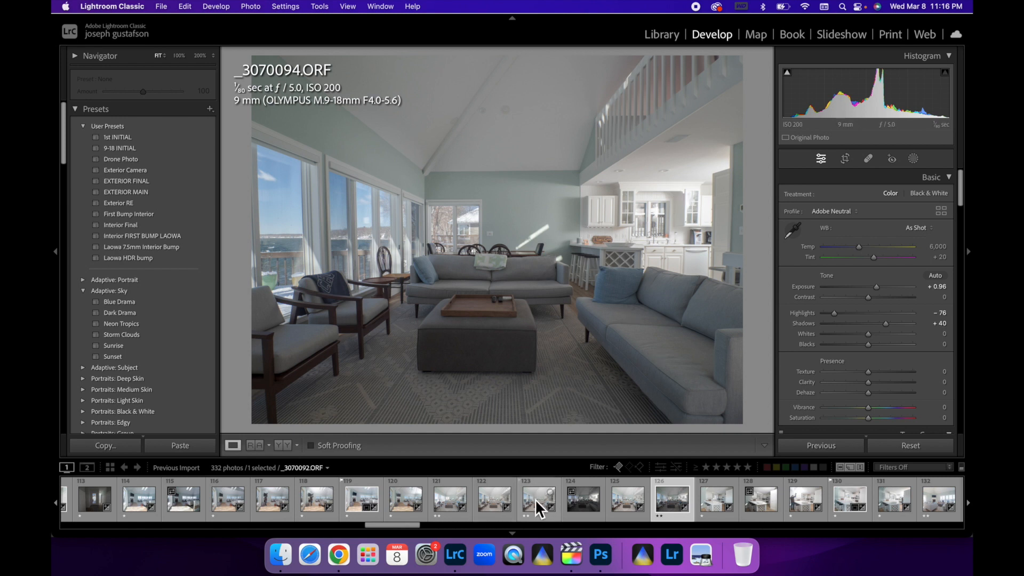
# - Select all three exposures and send them to Photoshop via Edit In > Open as Layers
pyautogui.click(448, 499)
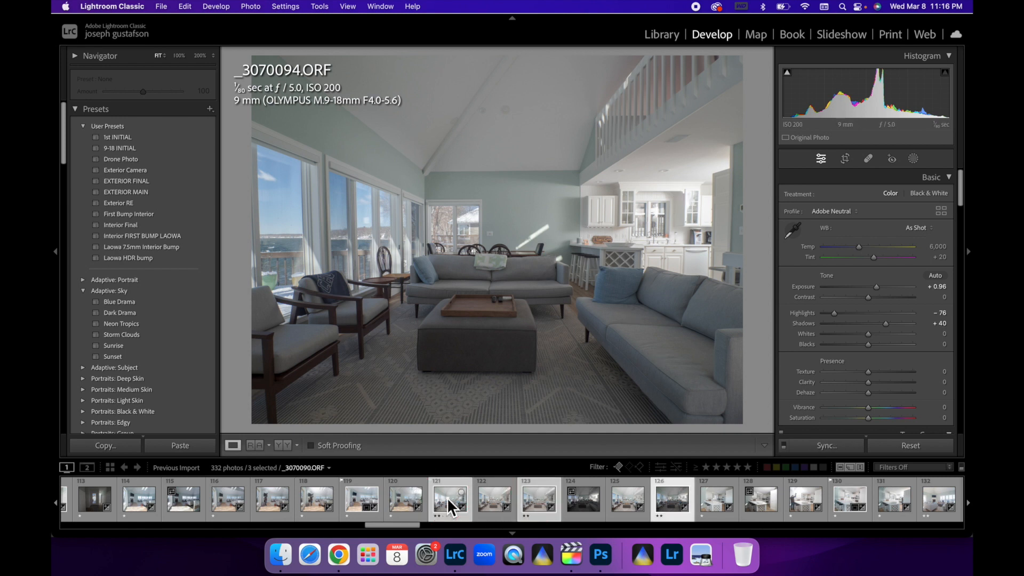
pyautogui.rightClick(446, 499)
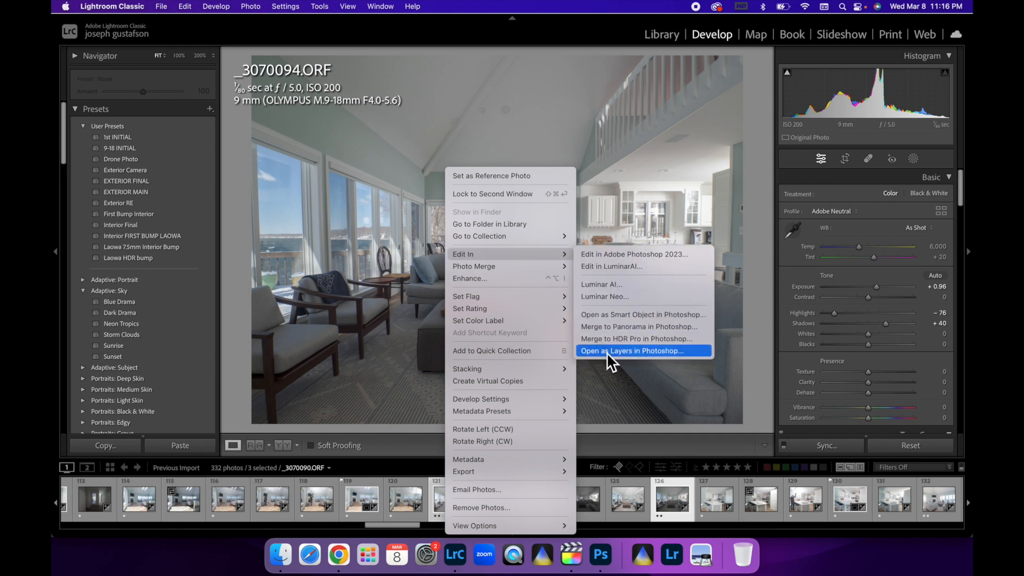
pyautogui.click(631, 351)
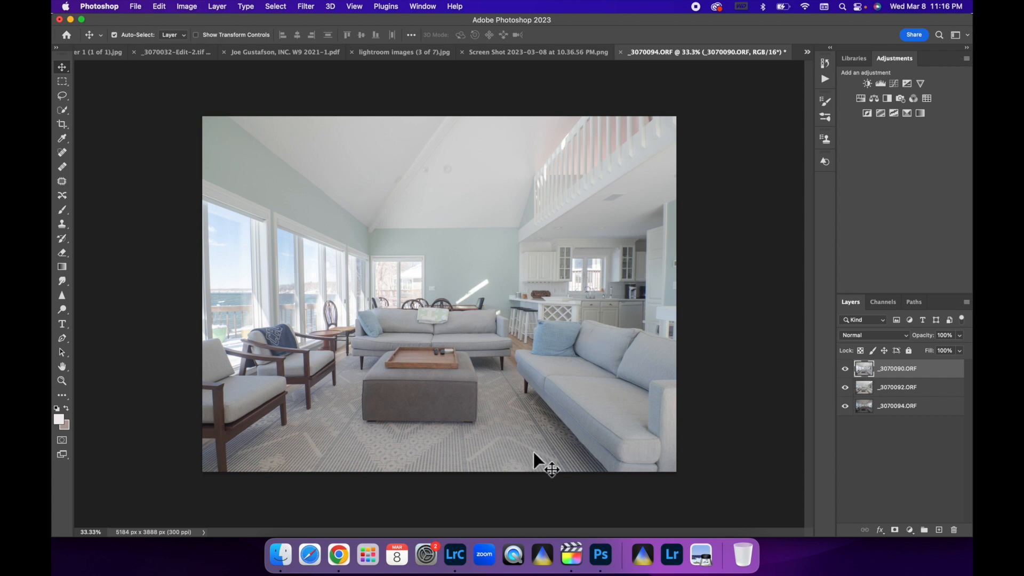
pyautogui.moveTo(585, 293)
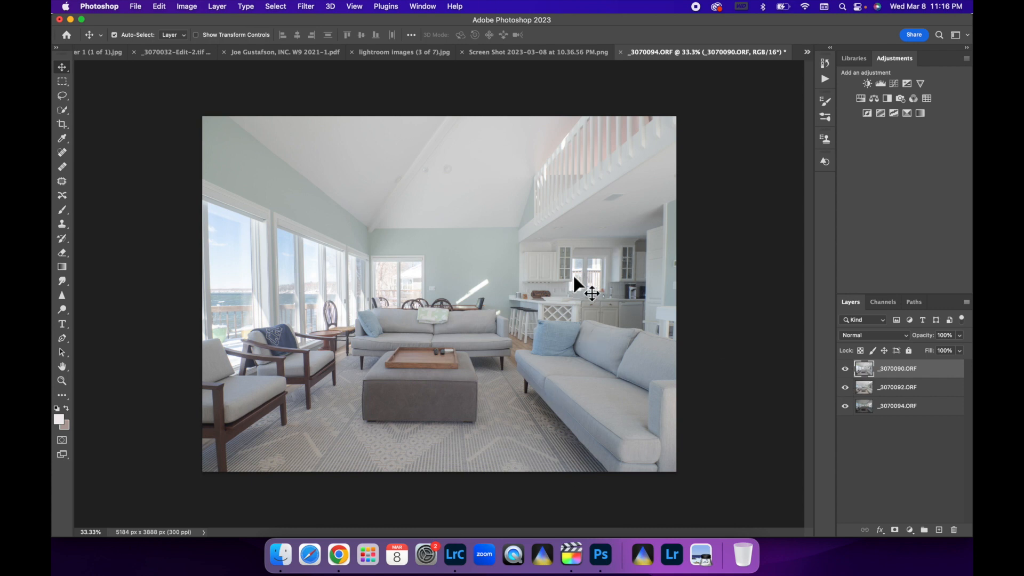
# - Hide _3070090 and blend _3070094 over _3070092 with Lighten, toggling it to compare
pyautogui.click(845, 368)
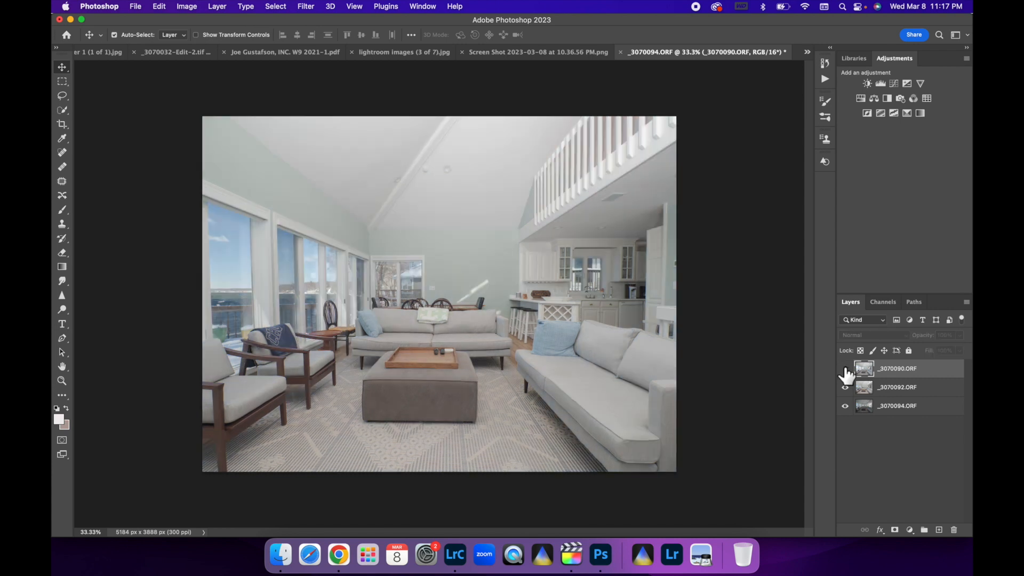
pyautogui.click(897, 405)
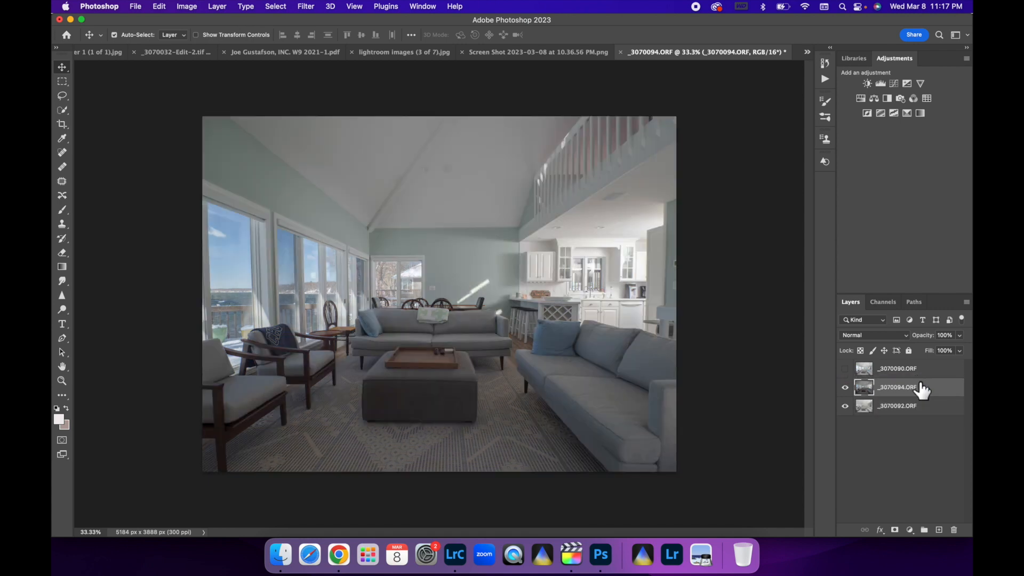
pyautogui.click(874, 335)
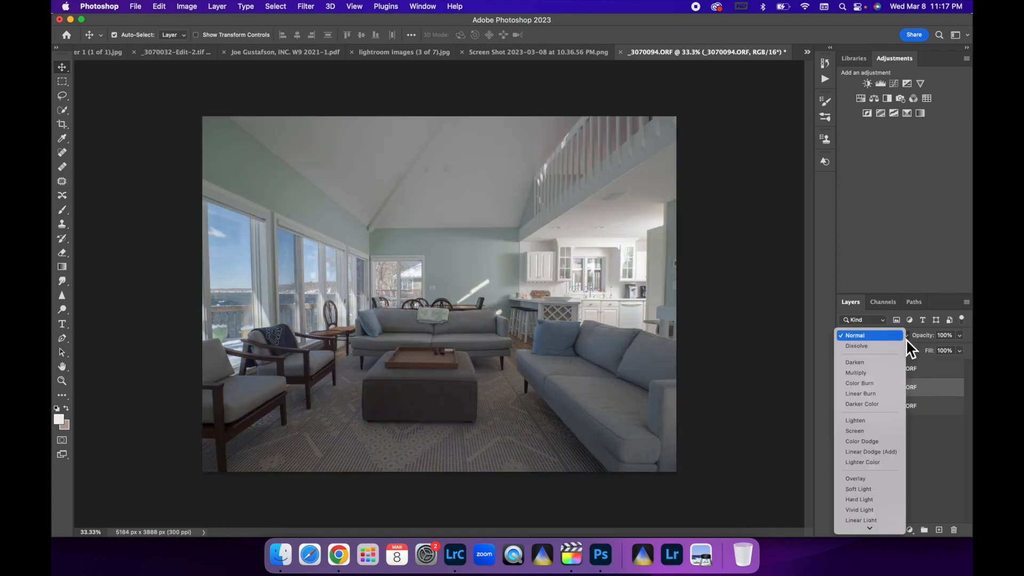
pyautogui.click(855, 420)
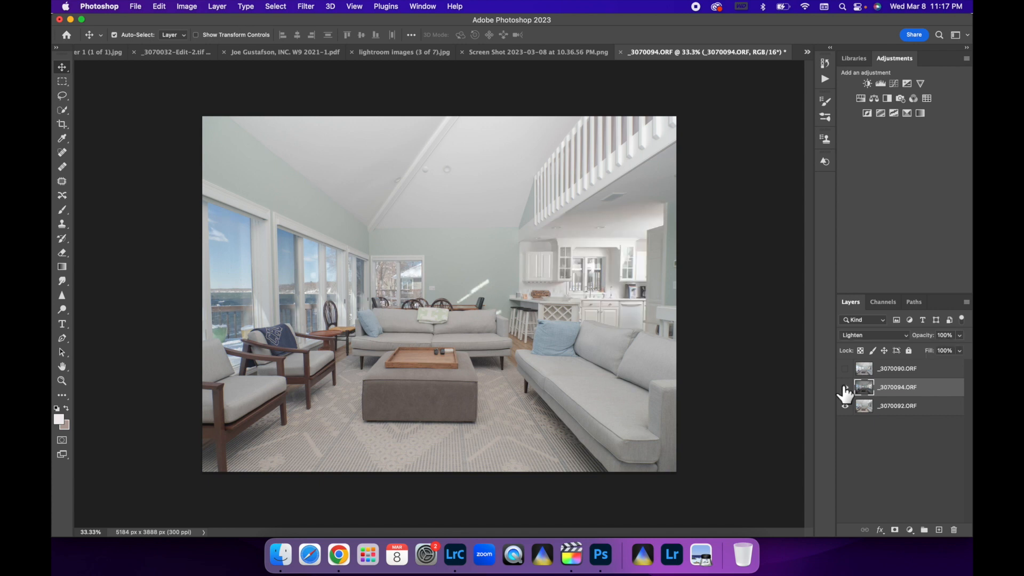
pyautogui.click(845, 386)
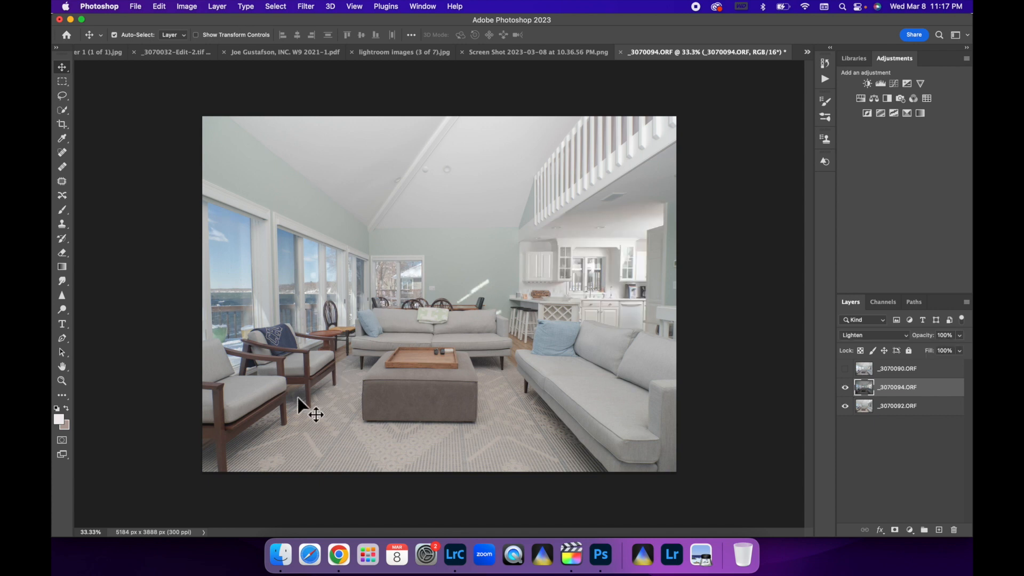
# - Show the _3070090 exposure again on top of the blended stack
pyautogui.click(844, 368)
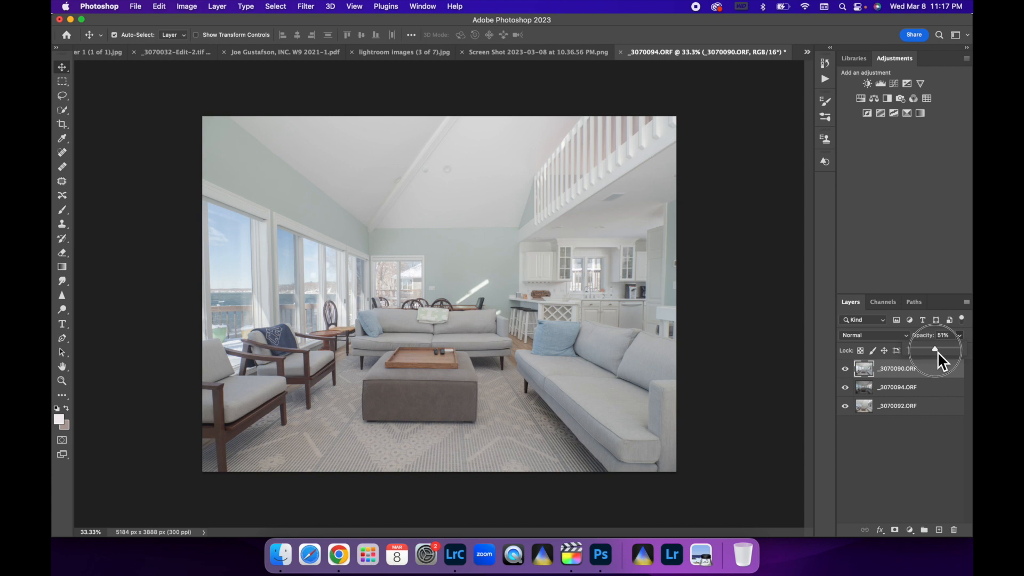
pyautogui.moveTo(591, 398)
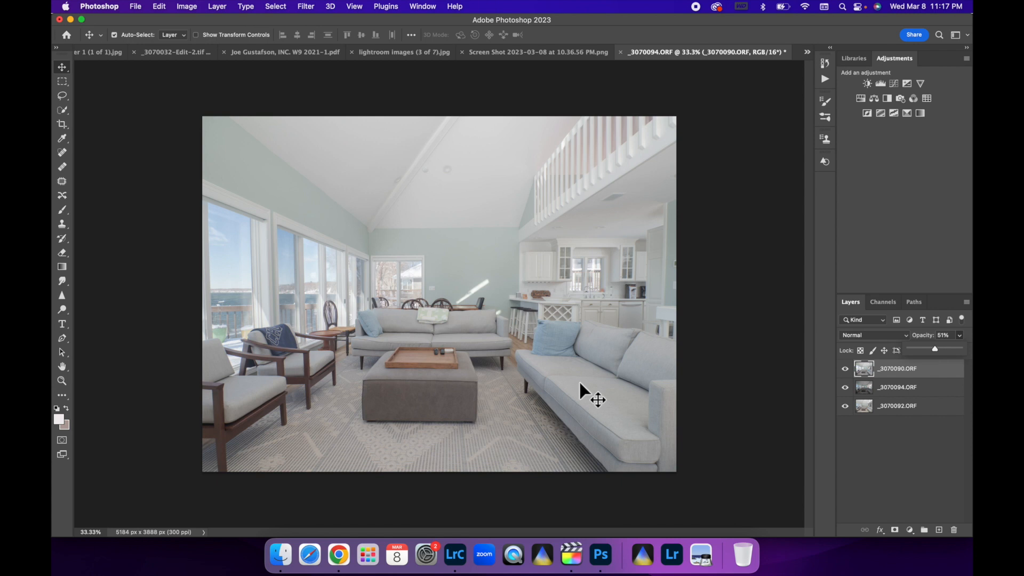
pyautogui.moveTo(898, 523)
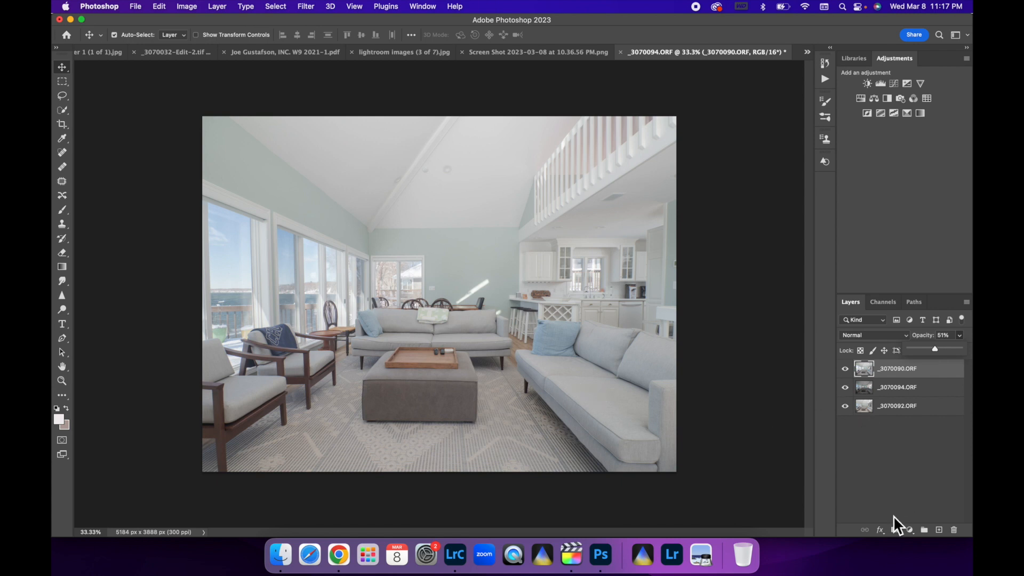
# - Add a layer mask to _3070090 and paint black into it to reveal the layers beneath
pyautogui.click(894, 530)
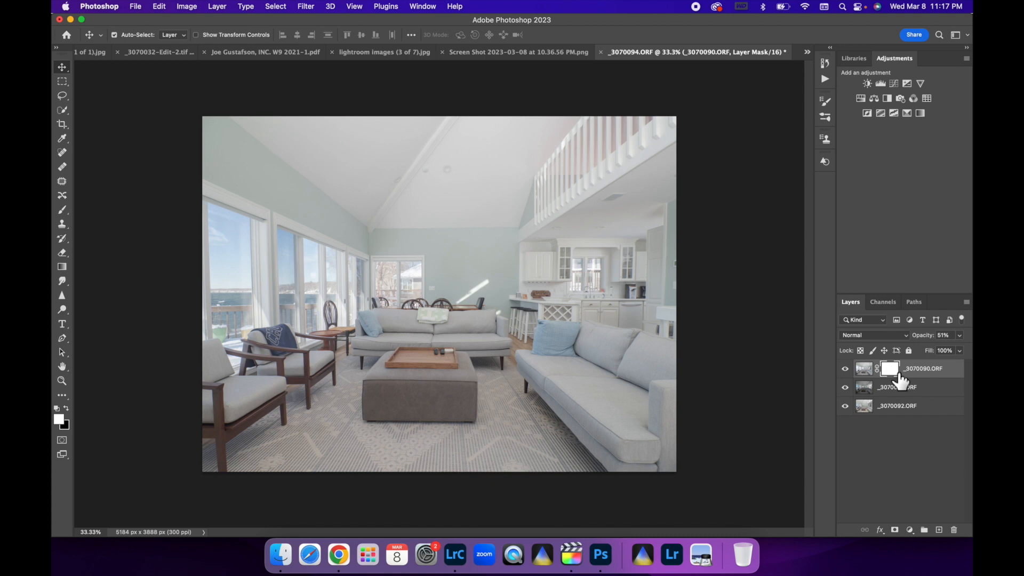
pyautogui.moveTo(68, 418)
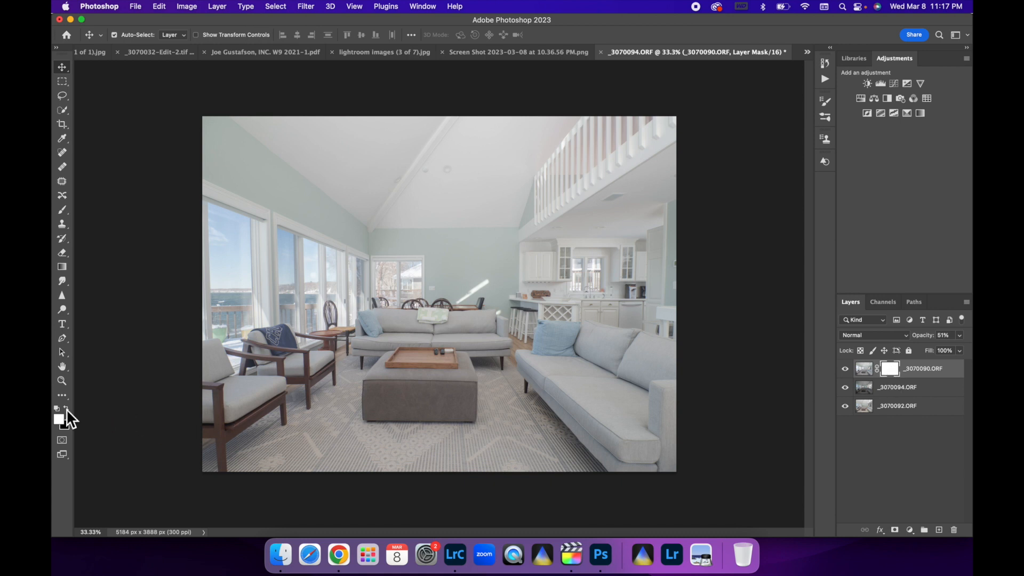
pyautogui.click(61, 210)
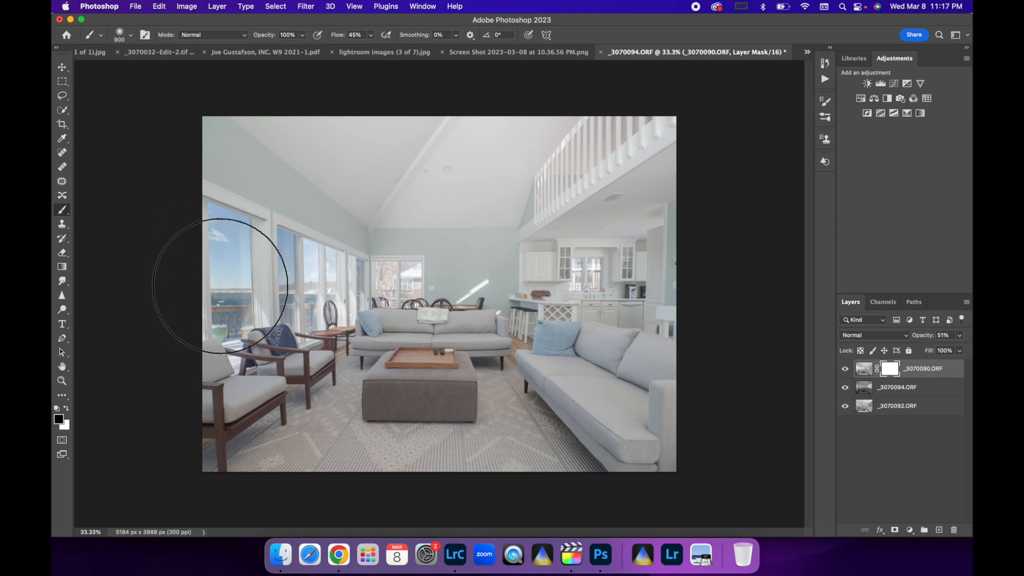
pyautogui.moveTo(382, 286)
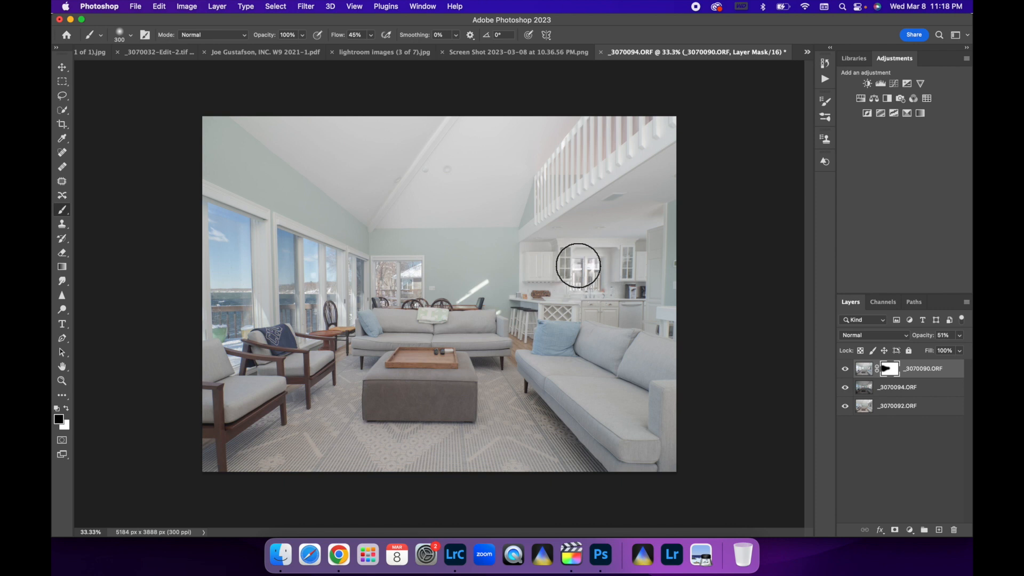
pyautogui.moveTo(926, 502)
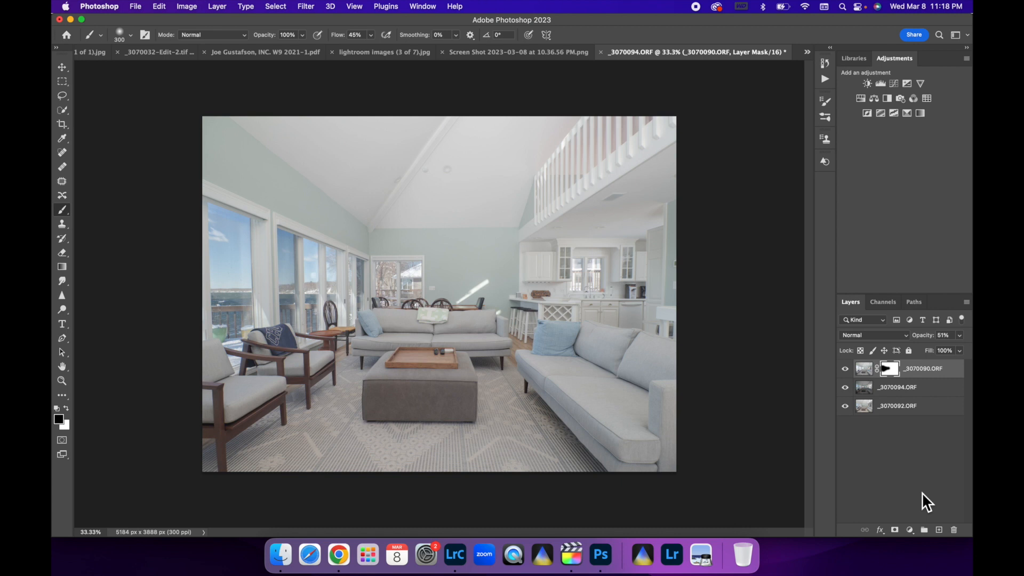
pyautogui.click(898, 405)
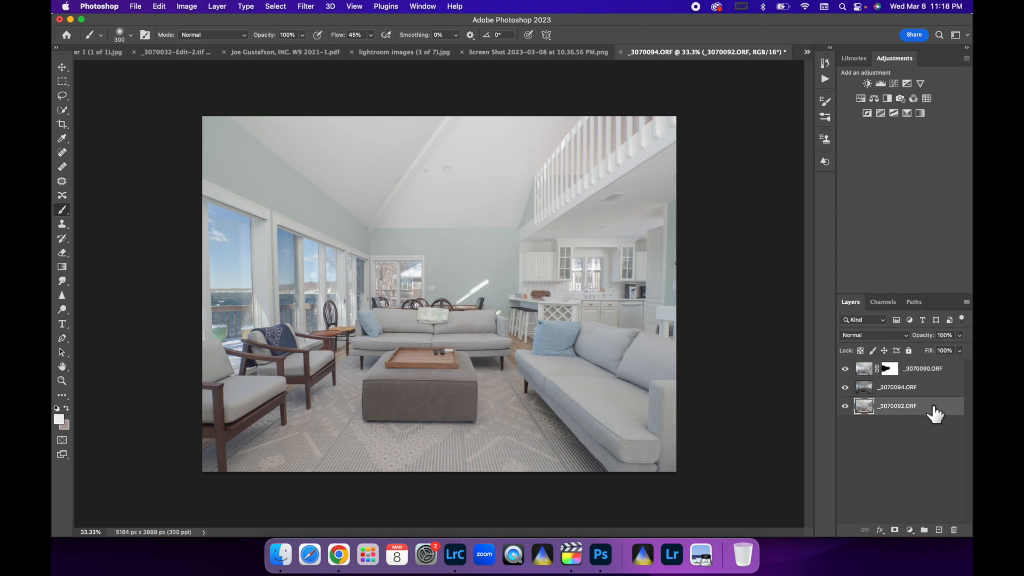
# - Flatten and save the blend as _3070090-Edit-2.tif, then apply the Interior Final preset in Lightroom
pyautogui.rightClick(897, 405)
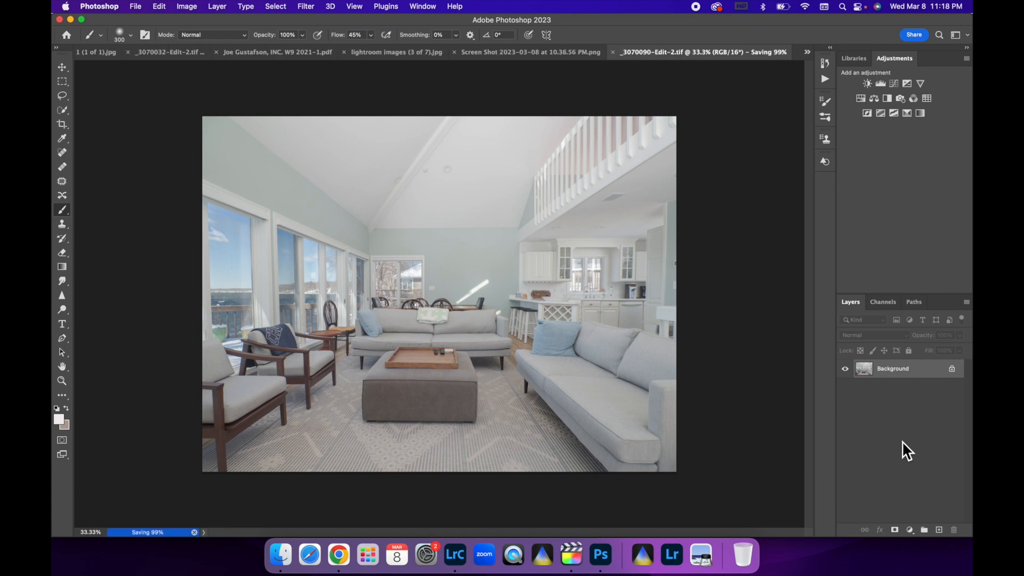
pyautogui.click(454, 554)
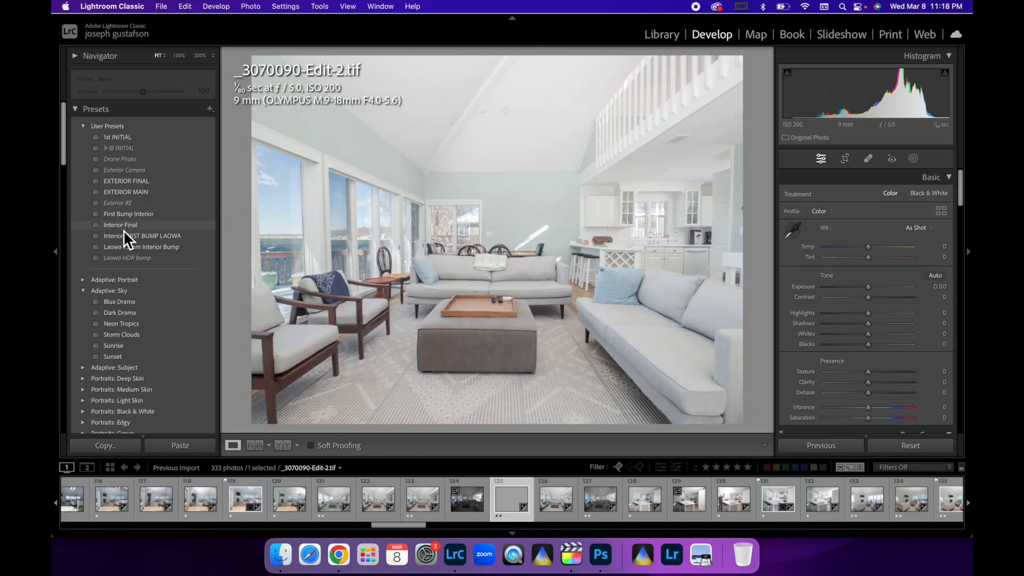
pyautogui.click(120, 225)
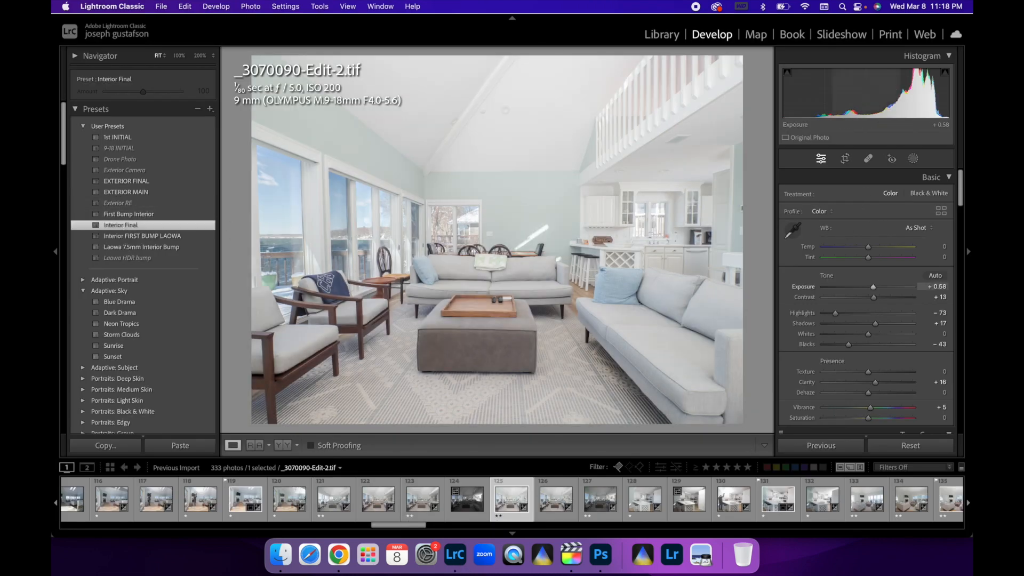